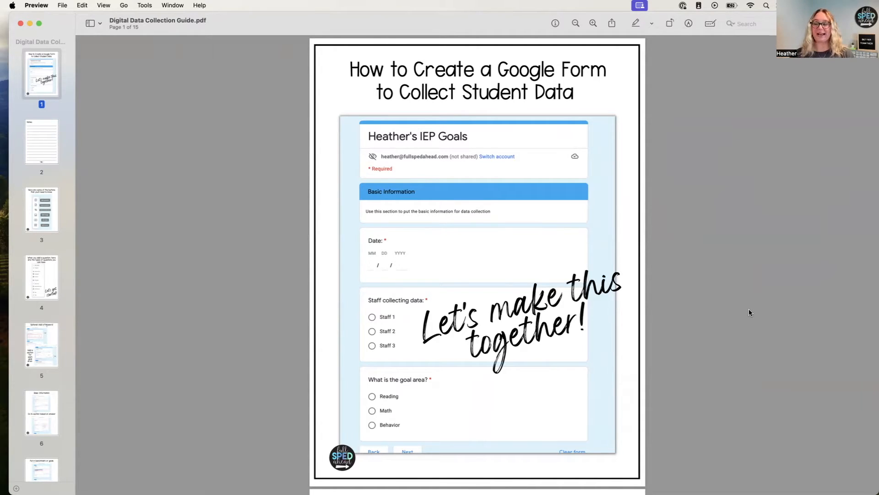
pyautogui.moveTo(150, 168)
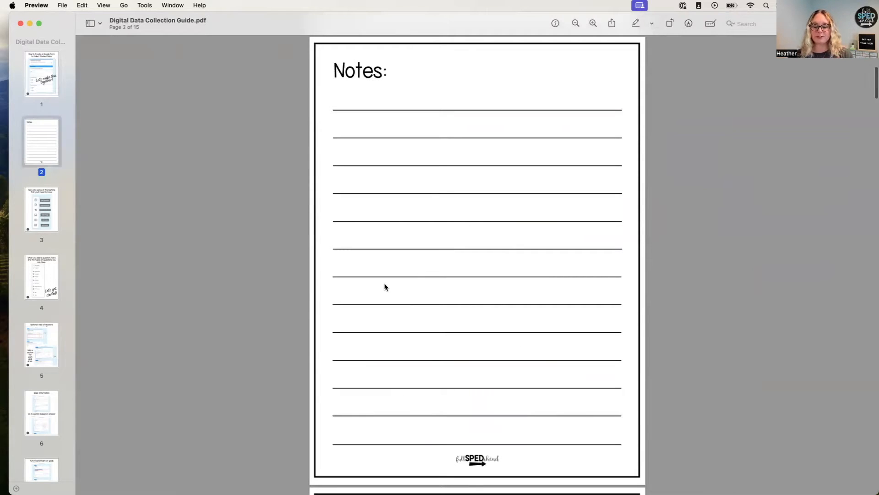
pyautogui.scroll(3)
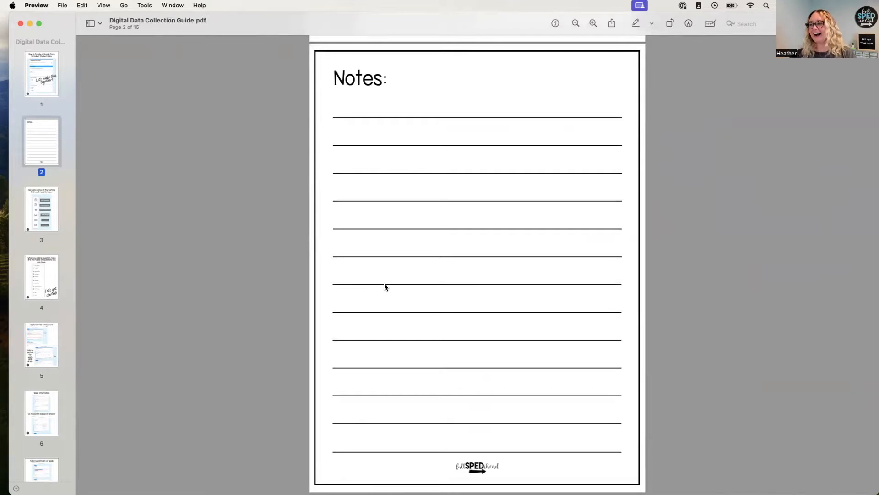
pyautogui.scroll(-3)
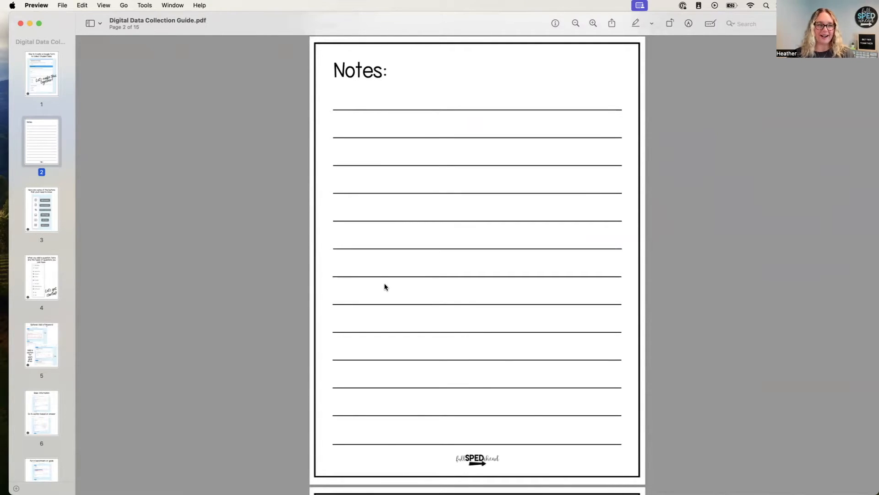
pyautogui.scroll(-3)
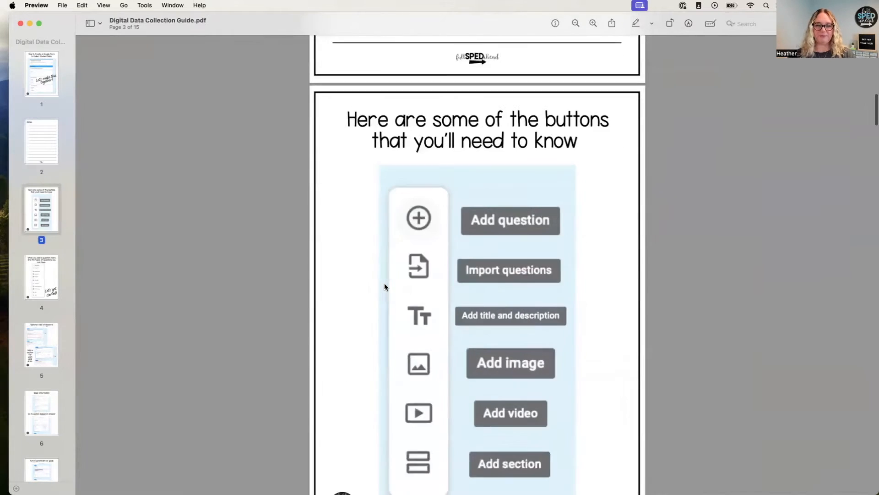
pyautogui.scroll(-3)
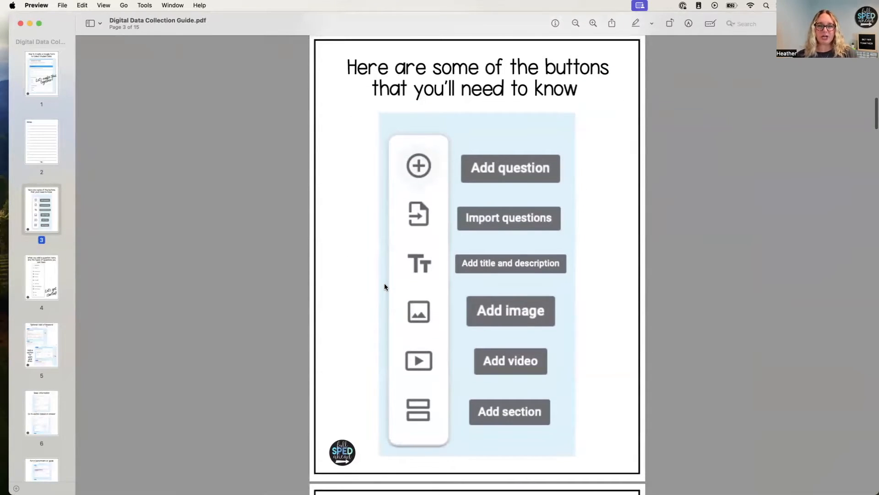
pyautogui.moveTo(420, 223)
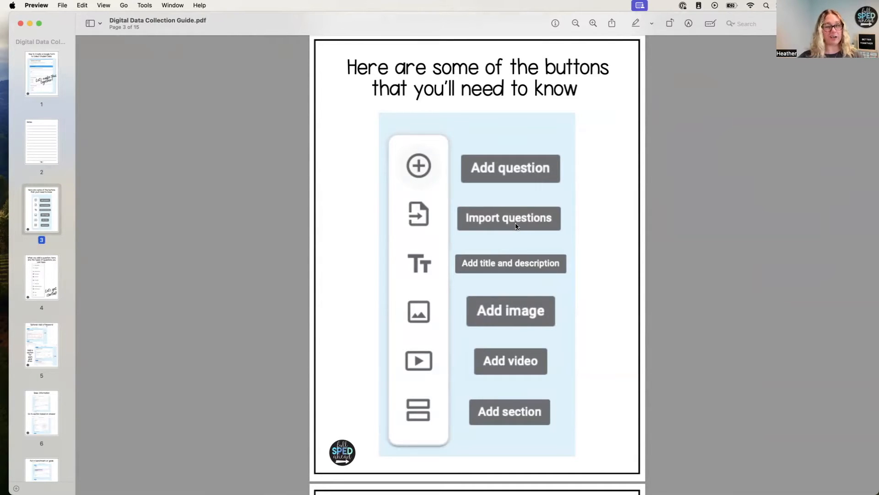
pyautogui.moveTo(499, 274)
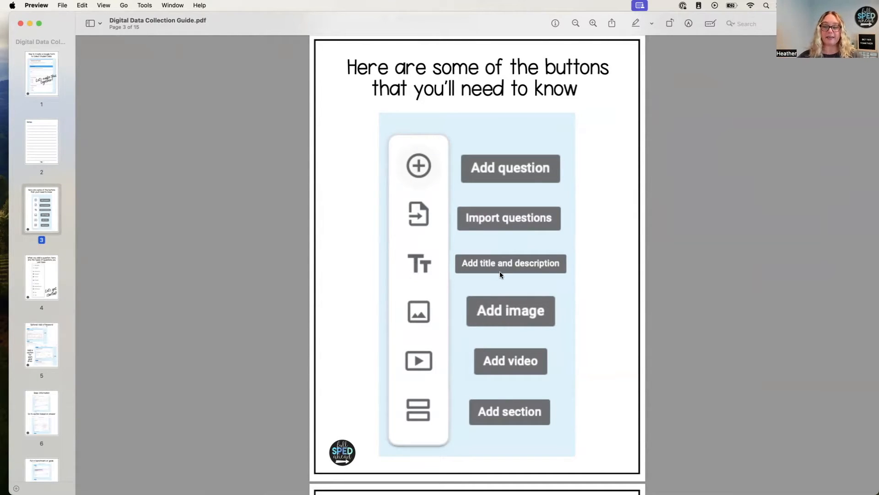
pyautogui.moveTo(495, 263)
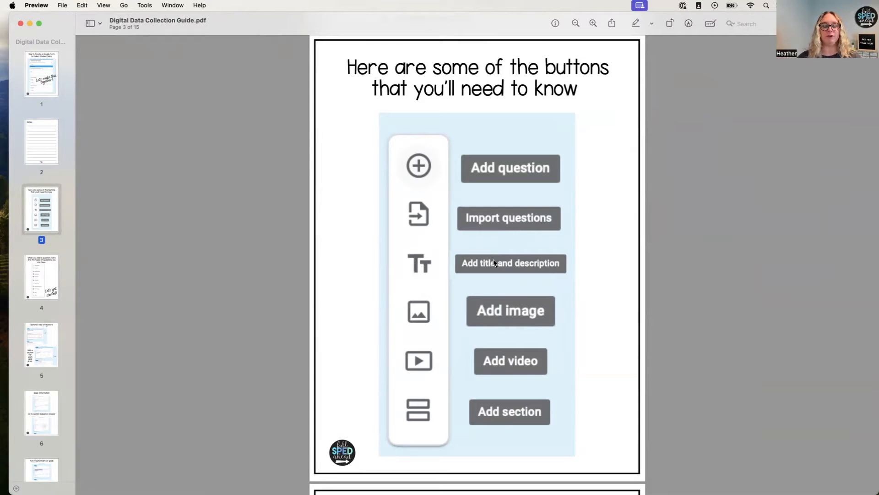
pyautogui.moveTo(499, 265)
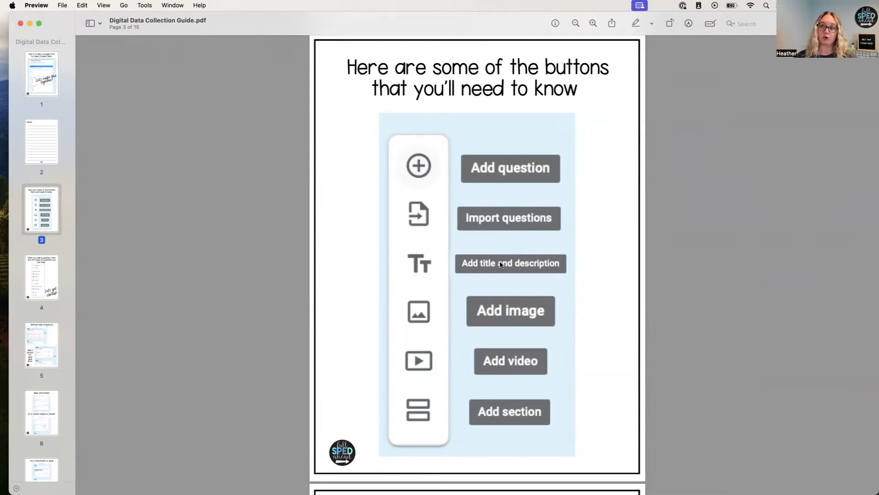
pyautogui.moveTo(532, 280)
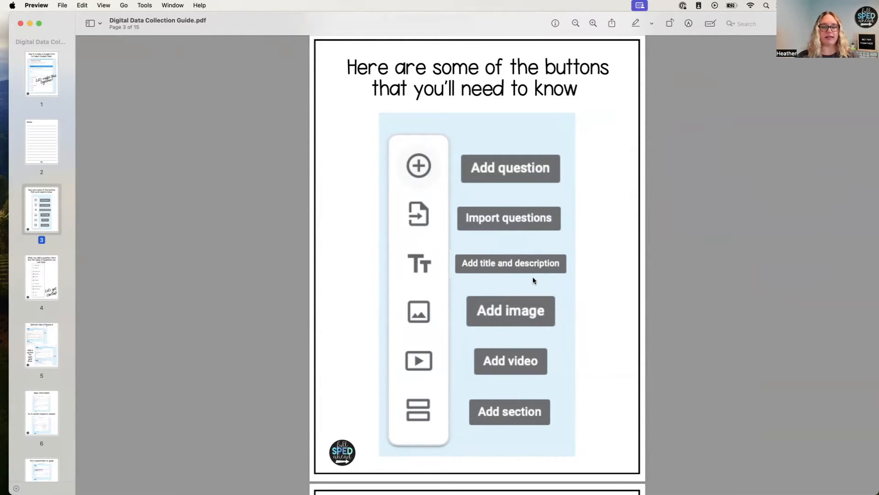
pyautogui.moveTo(517, 329)
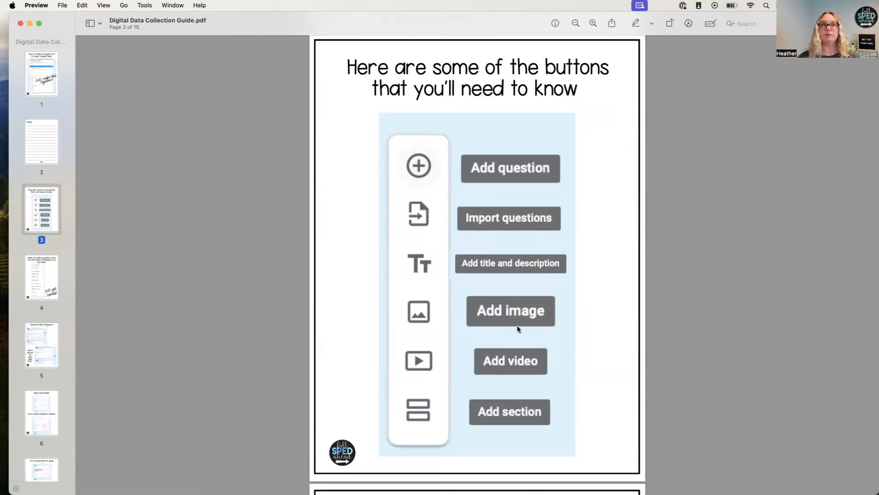
pyautogui.moveTo(510, 311)
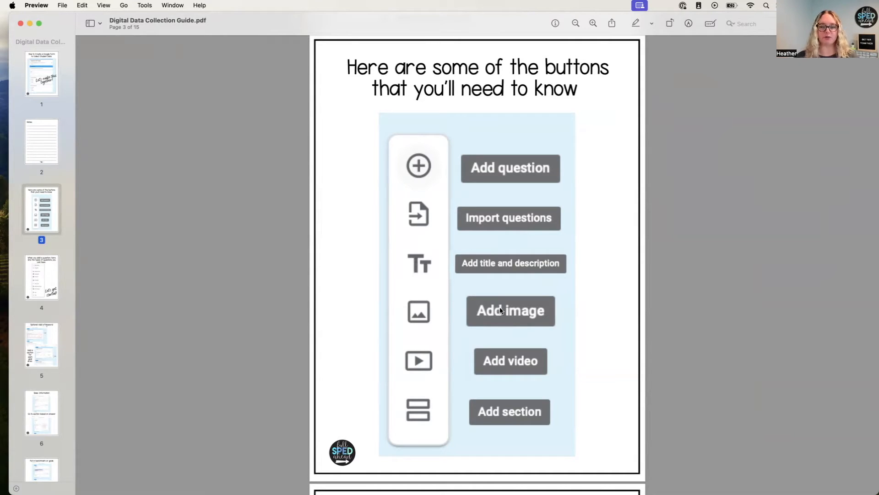
pyautogui.moveTo(537, 372)
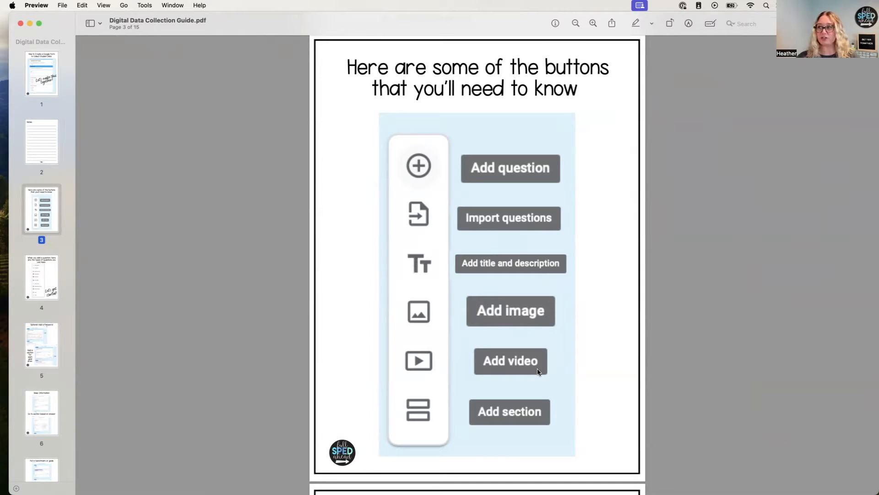
pyautogui.moveTo(444, 357)
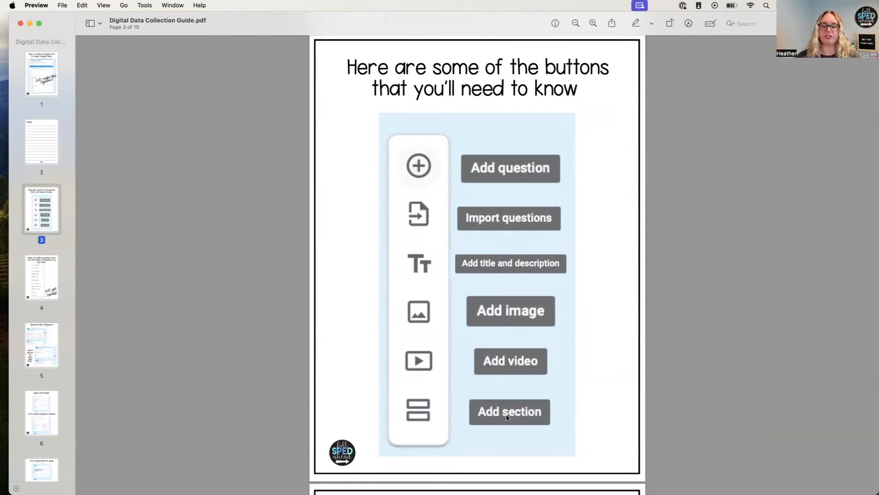
pyautogui.moveTo(431, 164)
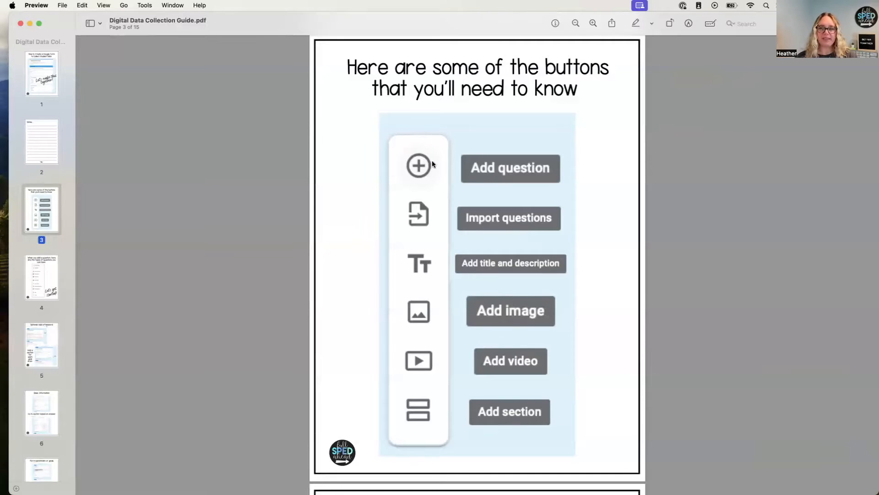
pyautogui.moveTo(427, 421)
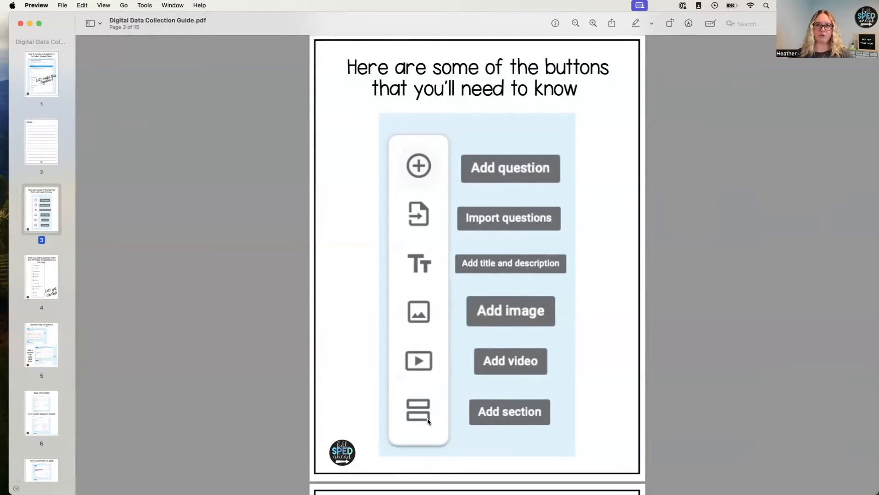
pyautogui.moveTo(516, 421)
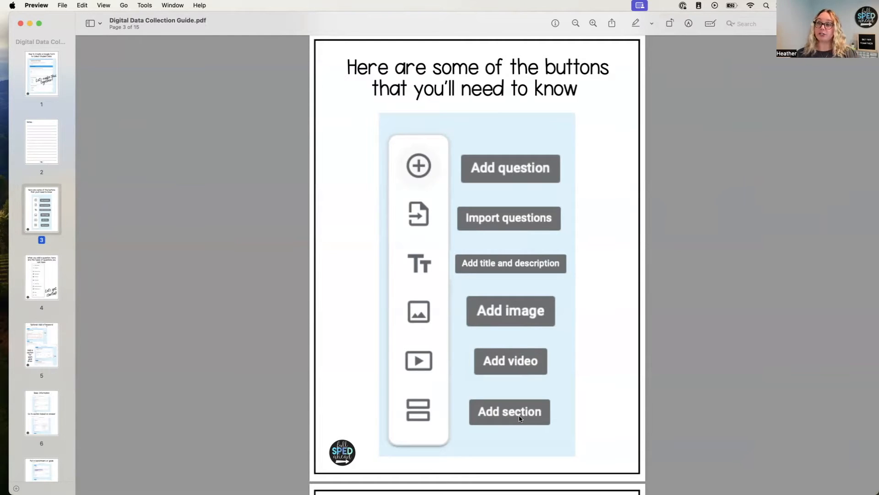
pyautogui.scroll(-3)
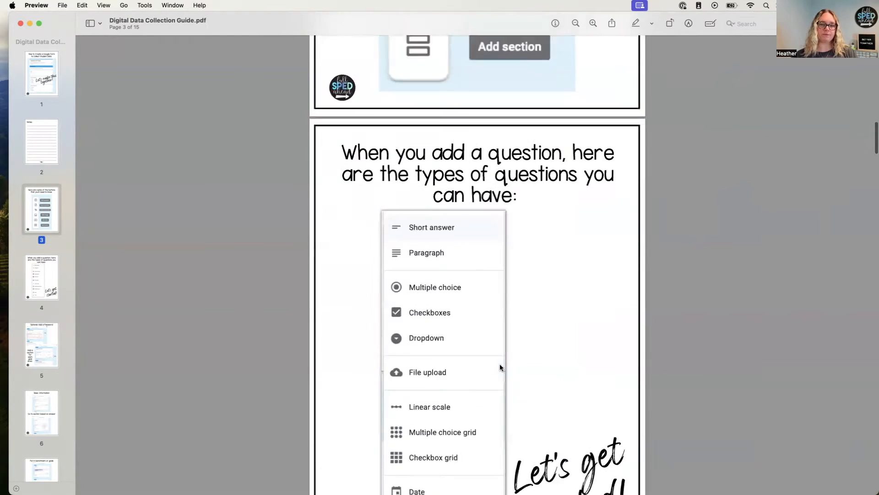
pyautogui.scroll(-3)
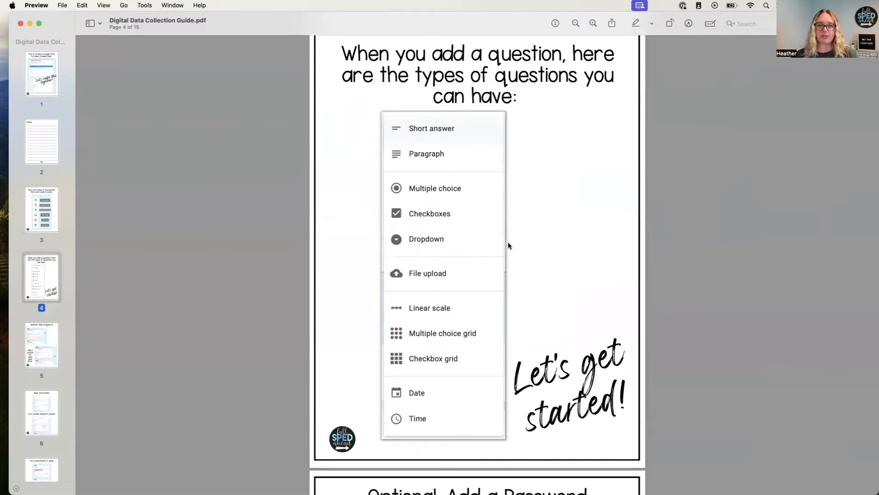
pyautogui.moveTo(455, 377)
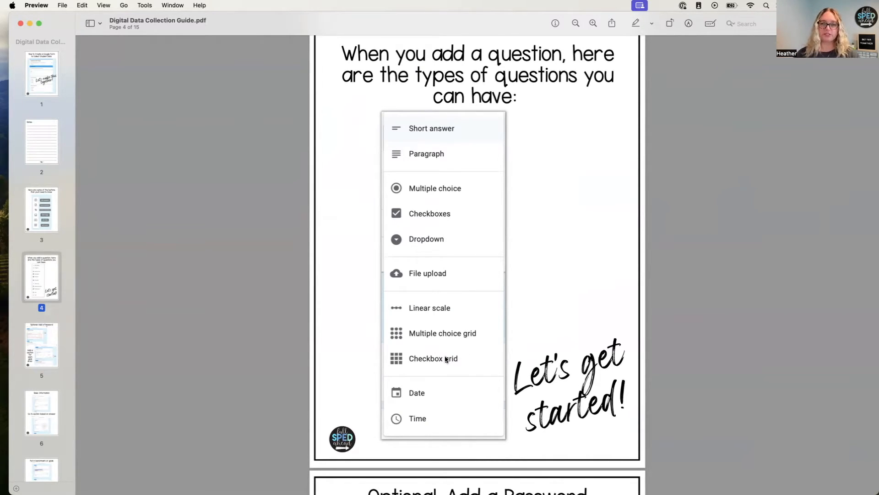
pyautogui.moveTo(386, 192)
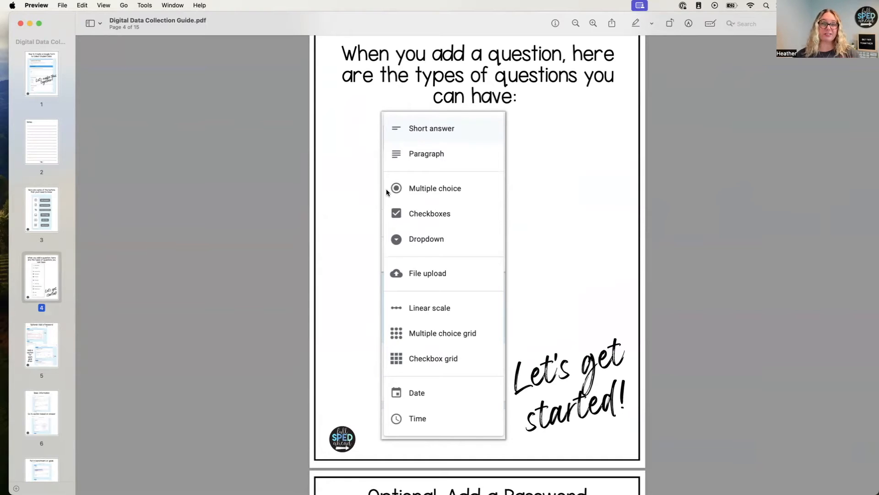
pyautogui.moveTo(432, 214)
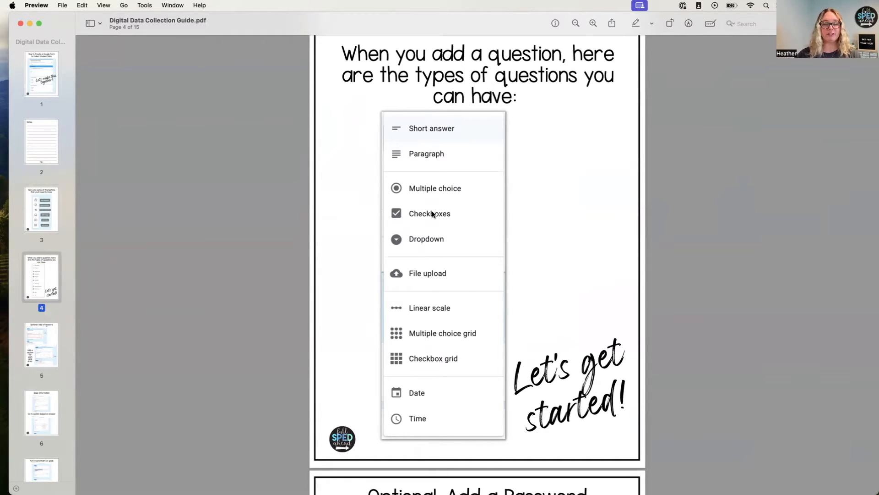
pyautogui.moveTo(437, 190)
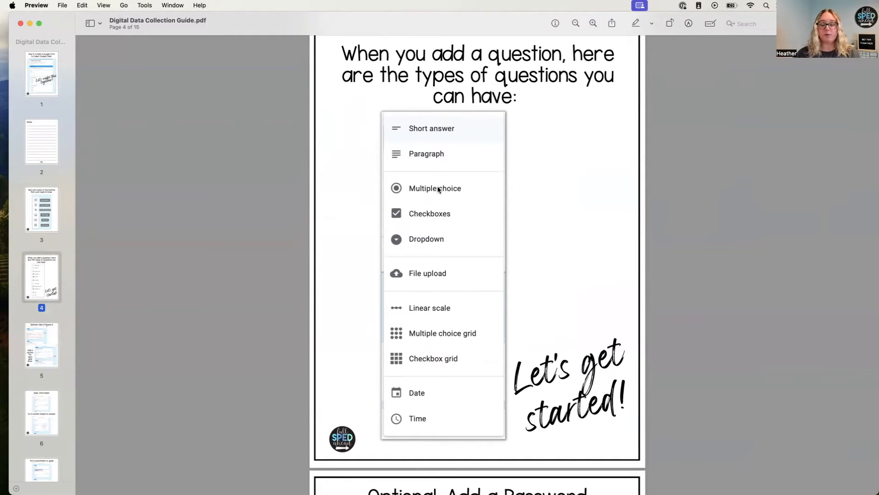
pyautogui.moveTo(445, 214)
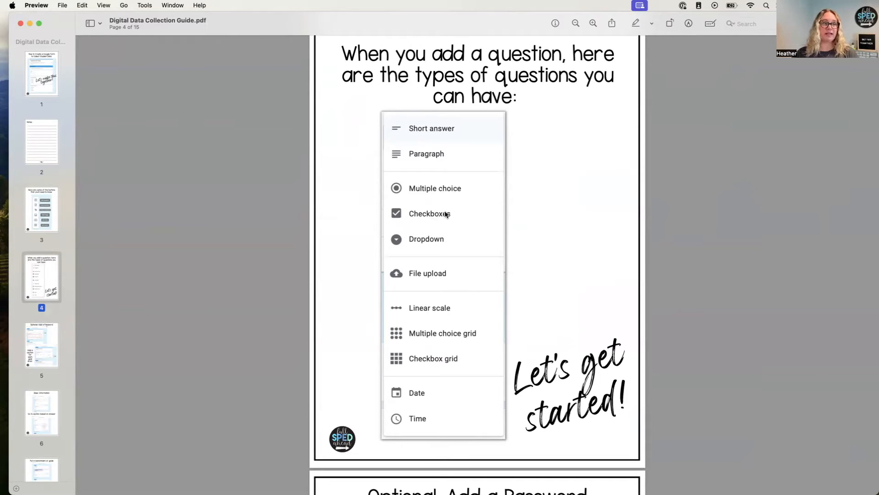
pyautogui.moveTo(450, 218)
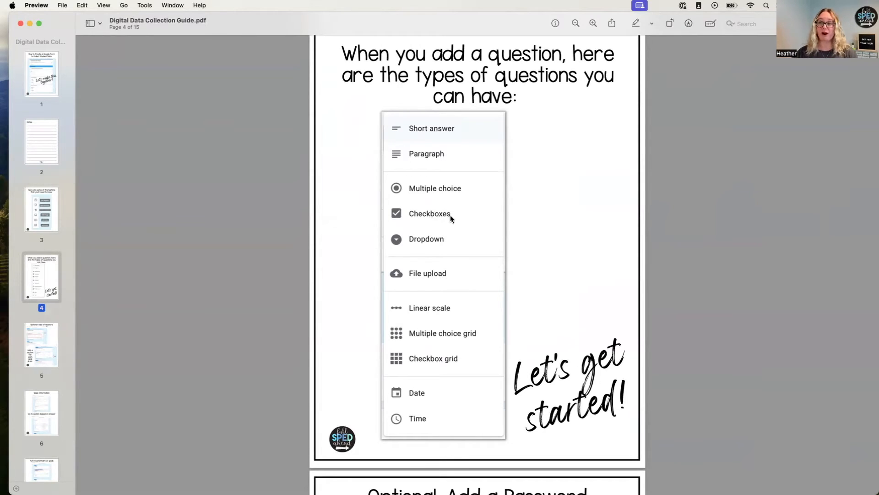
pyautogui.moveTo(440, 236)
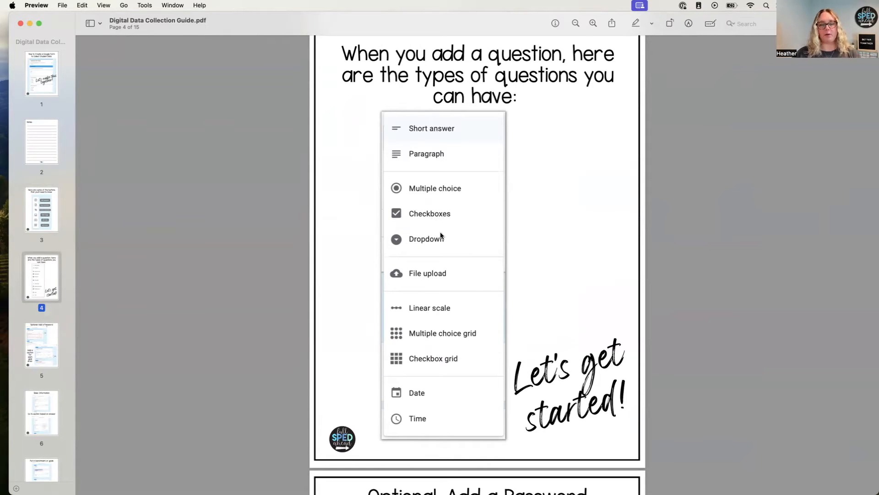
pyautogui.scroll(-3)
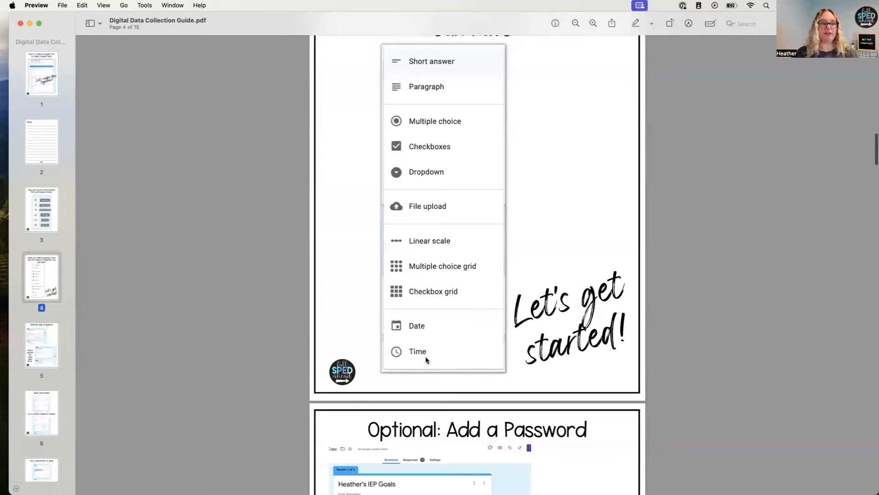
pyautogui.moveTo(437, 346)
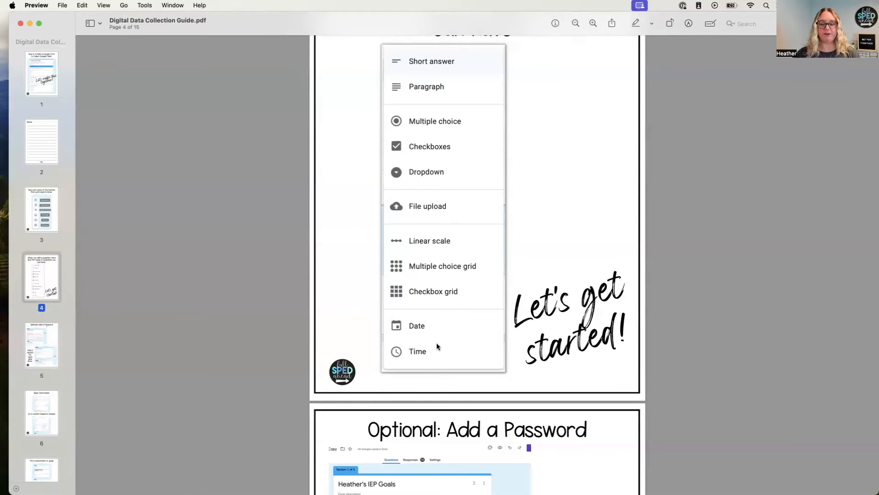
pyautogui.scroll(-3)
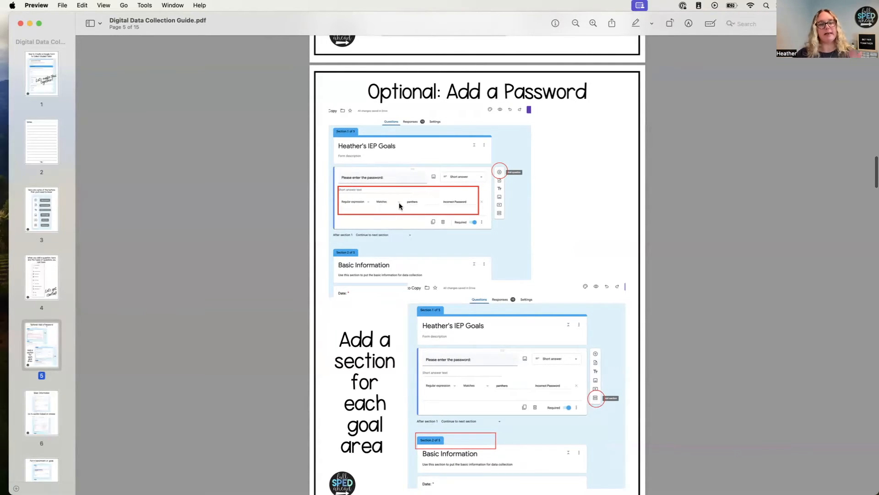
pyautogui.moveTo(462, 203)
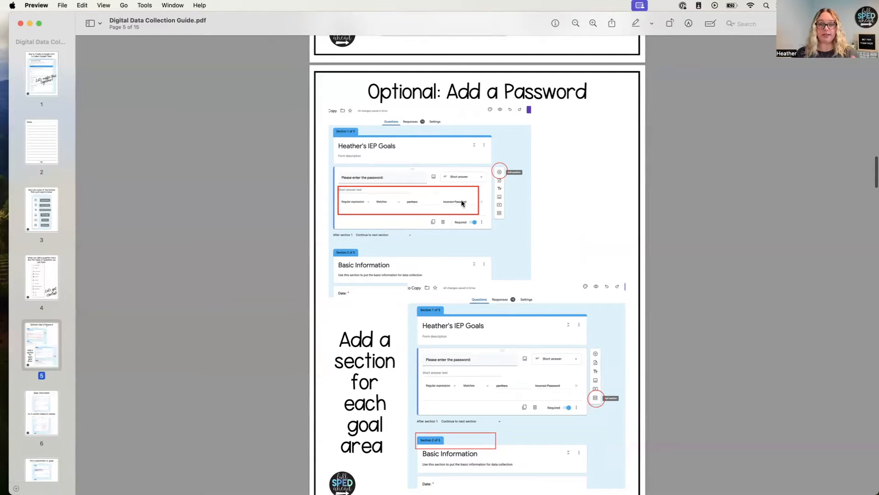
pyautogui.moveTo(440, 203)
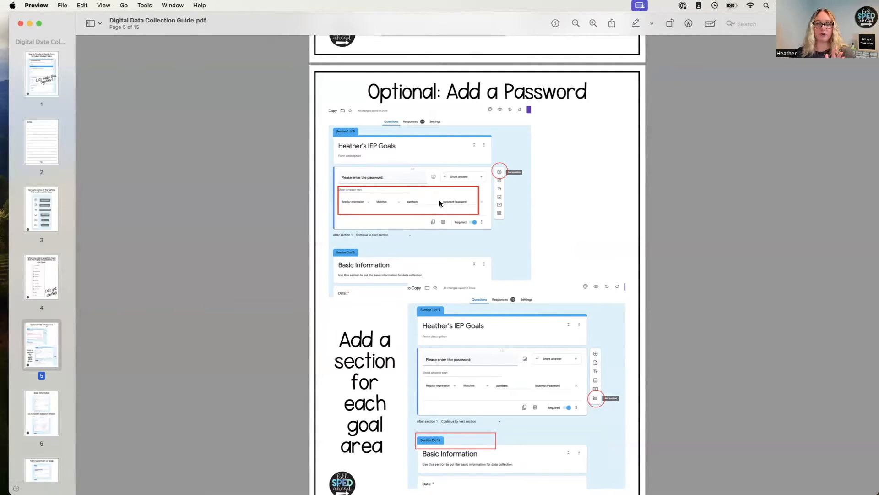
pyautogui.moveTo(400, 203)
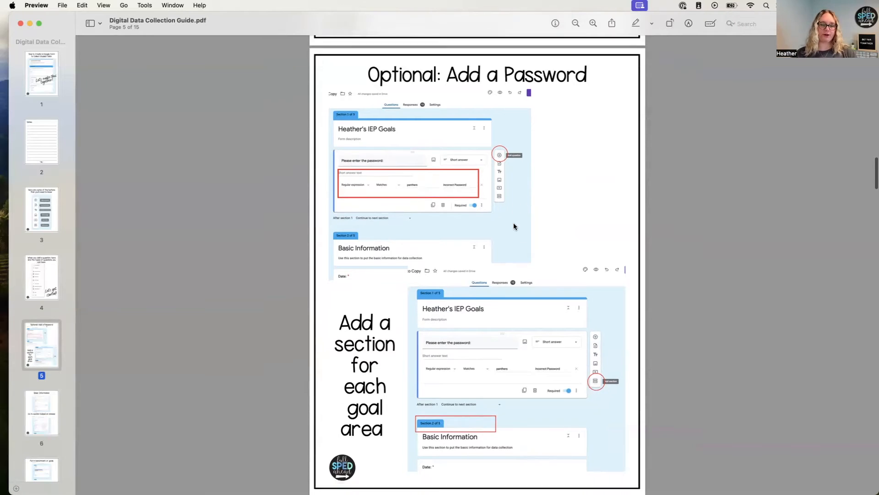
pyautogui.scroll(-3)
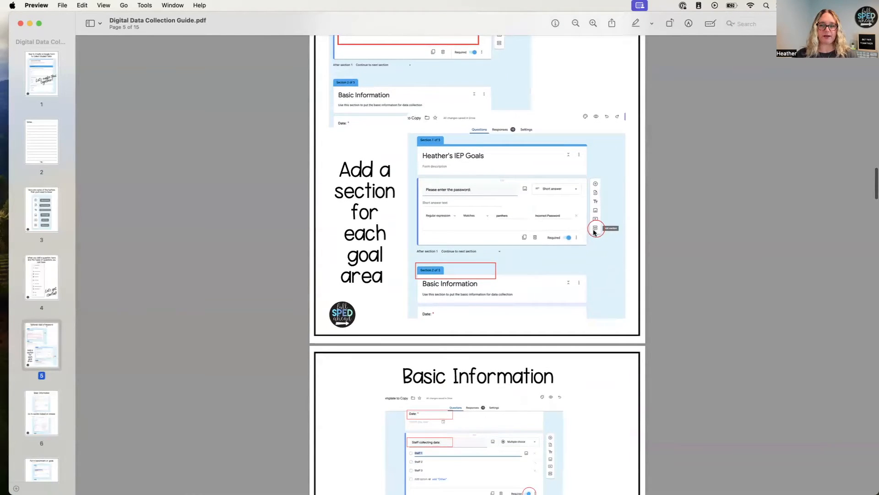
pyautogui.moveTo(438, 280)
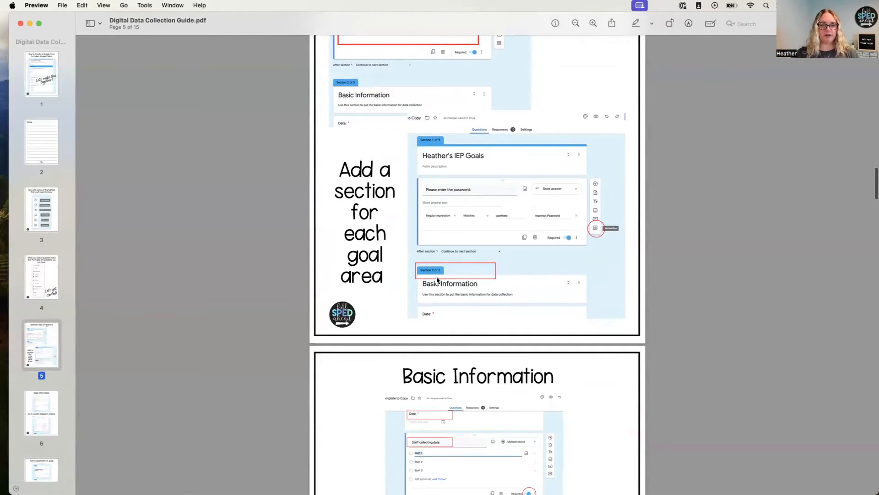
pyautogui.moveTo(471, 291)
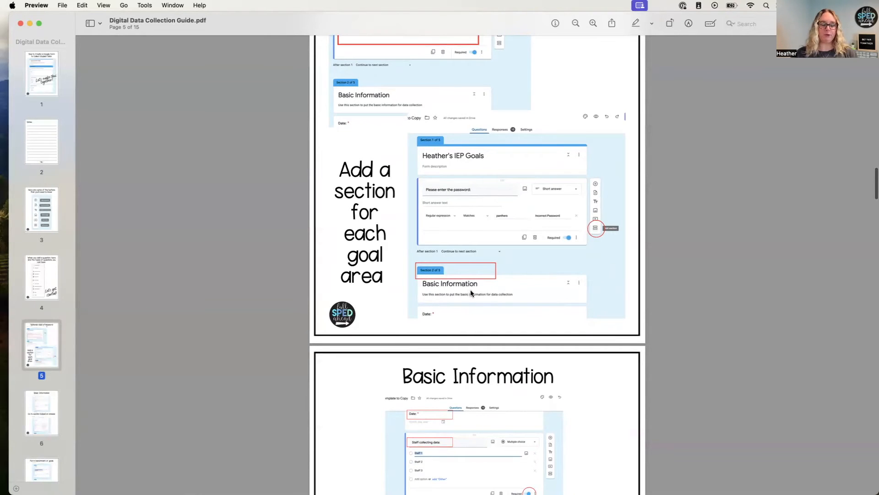
pyautogui.scroll(-3)
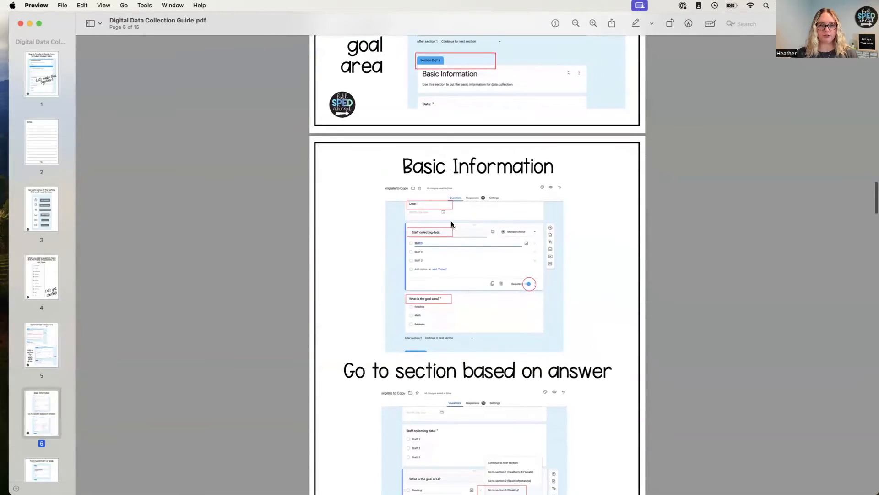
pyautogui.scroll(-3)
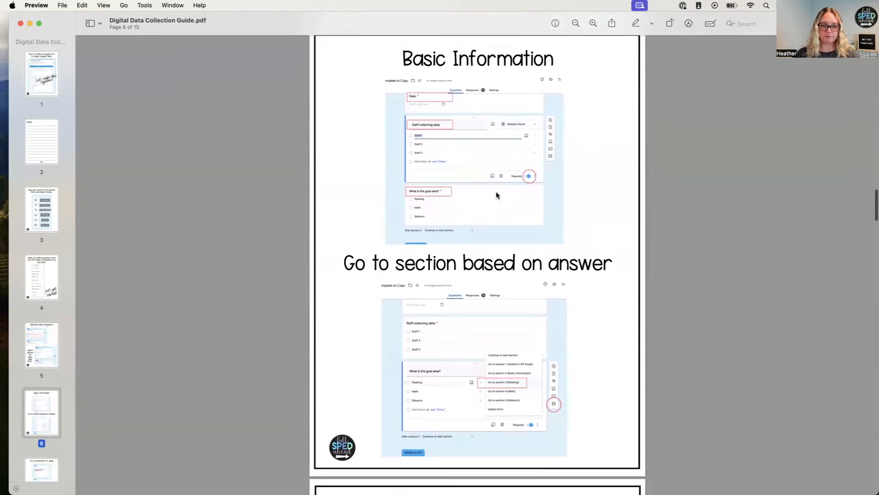
pyautogui.scroll(-3)
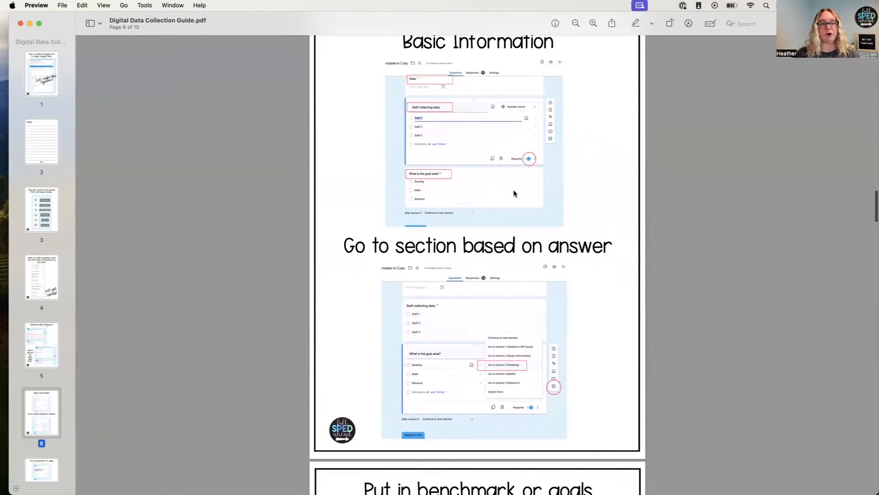
pyautogui.scroll(-3)
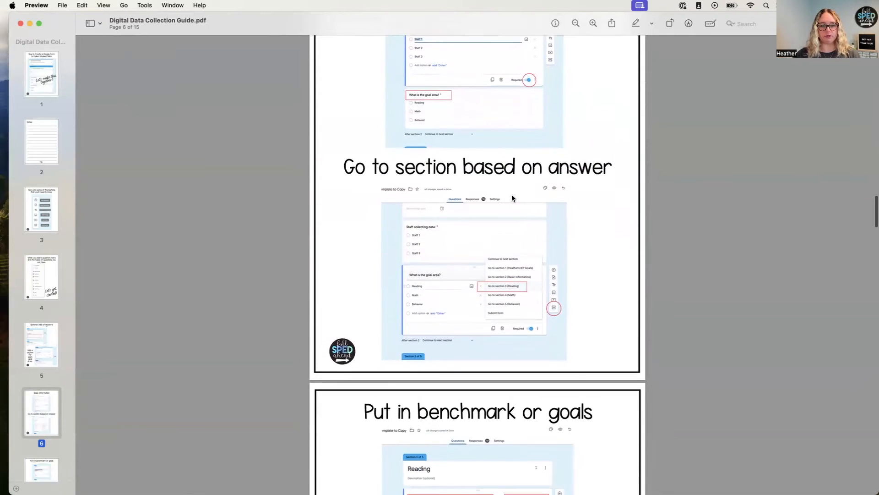
pyautogui.scroll(-3)
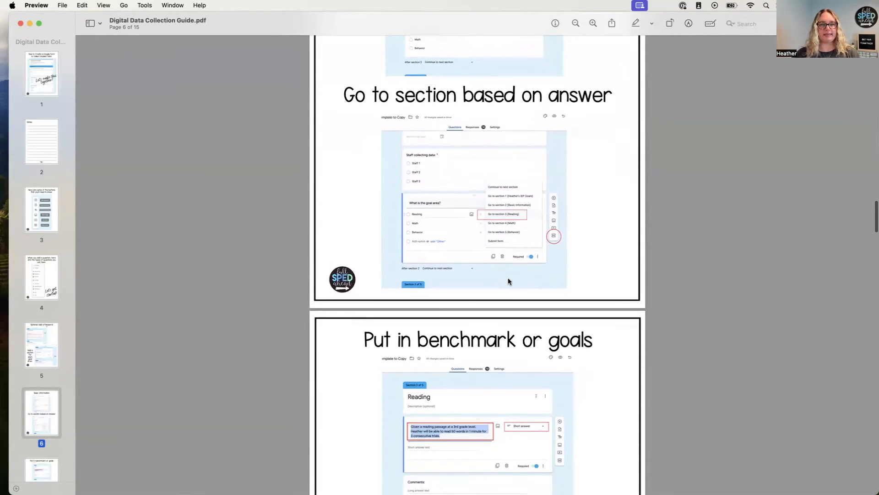
pyautogui.scroll(3)
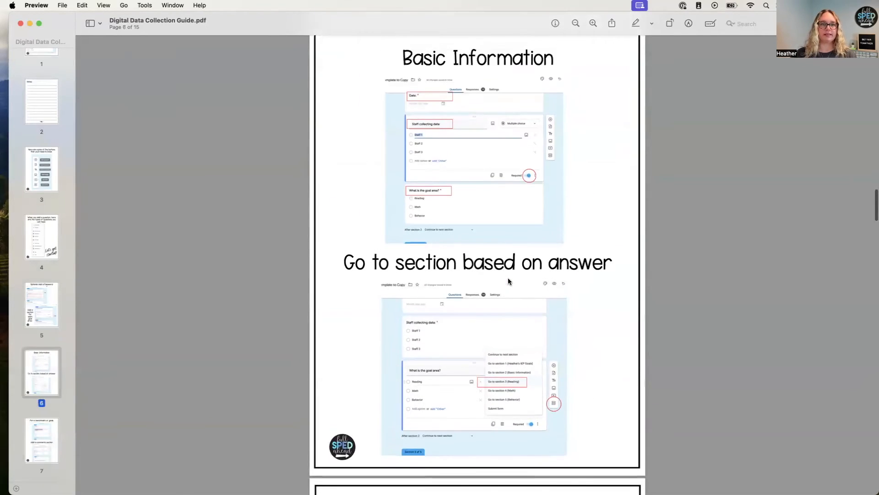
pyautogui.scroll(-3)
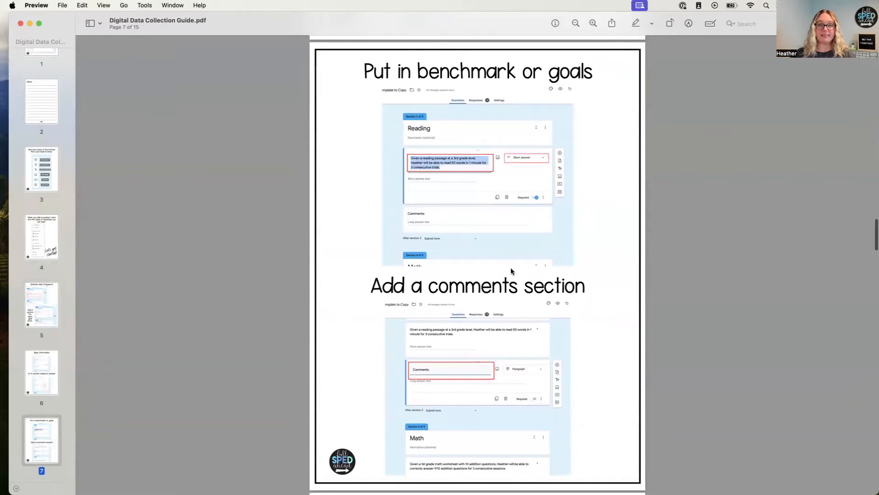
pyautogui.scroll(-3)
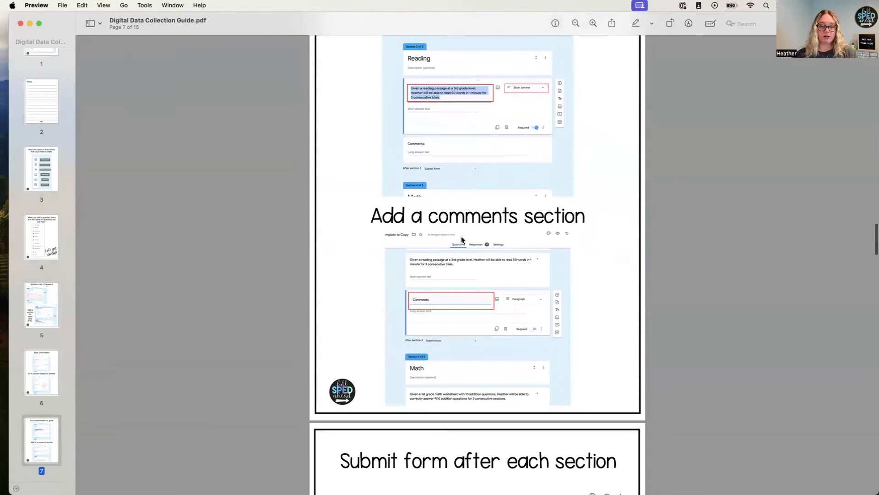
pyautogui.scroll(-3)
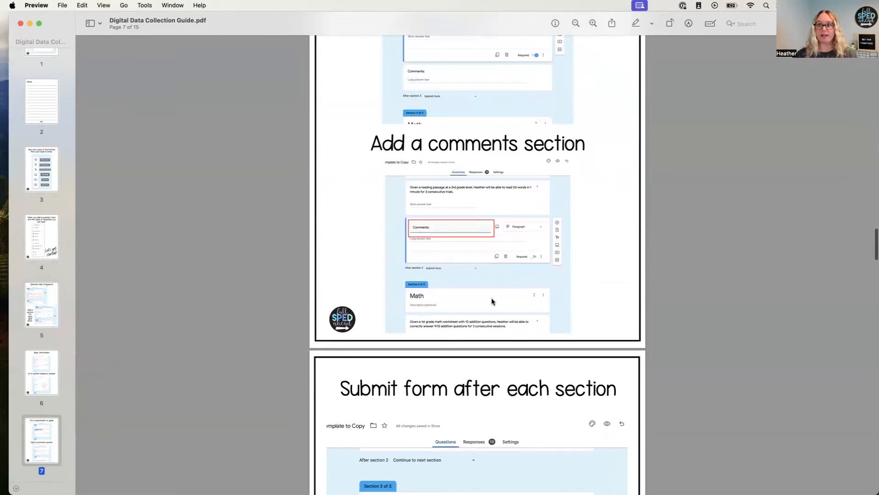
pyautogui.scroll(-3)
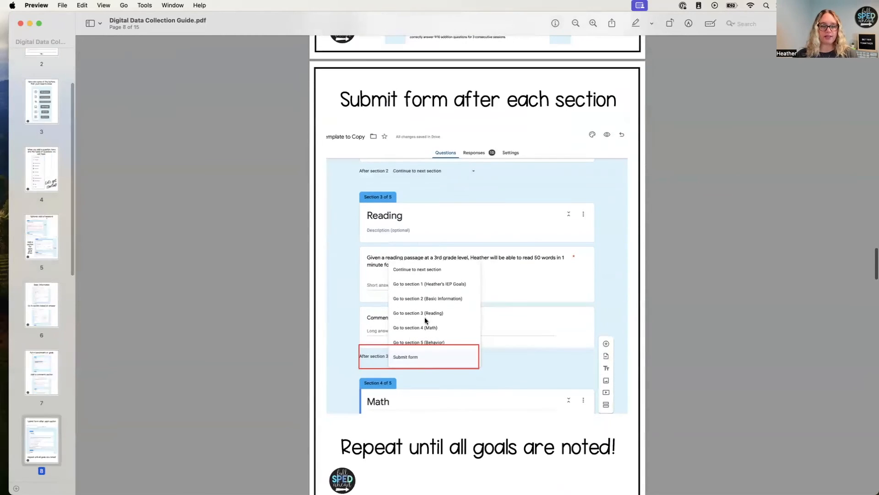
pyautogui.moveTo(393, 344)
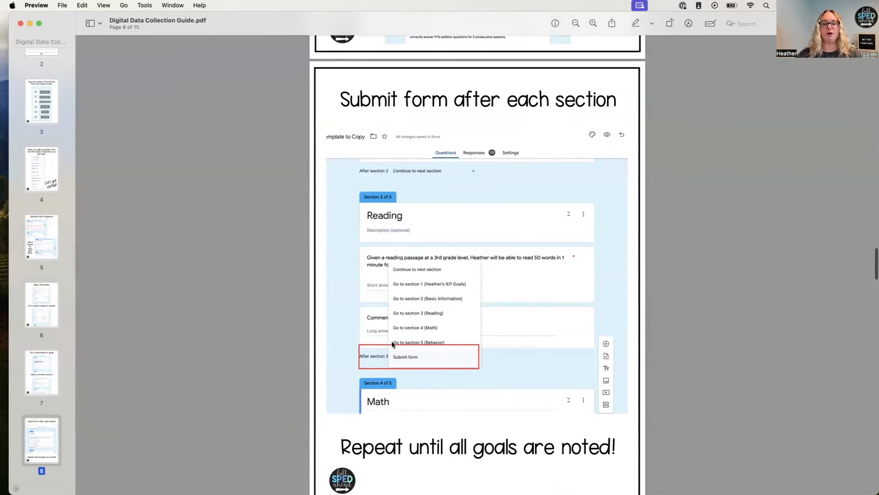
pyautogui.scroll(-3)
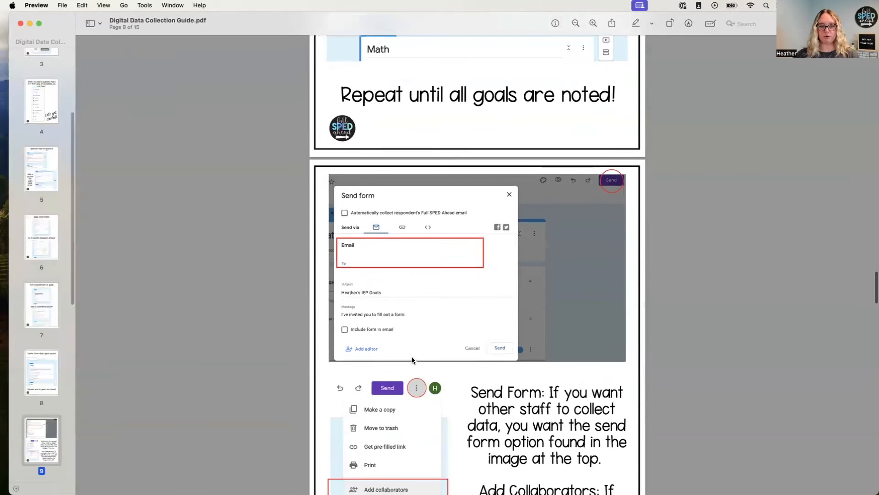
pyautogui.scroll(3)
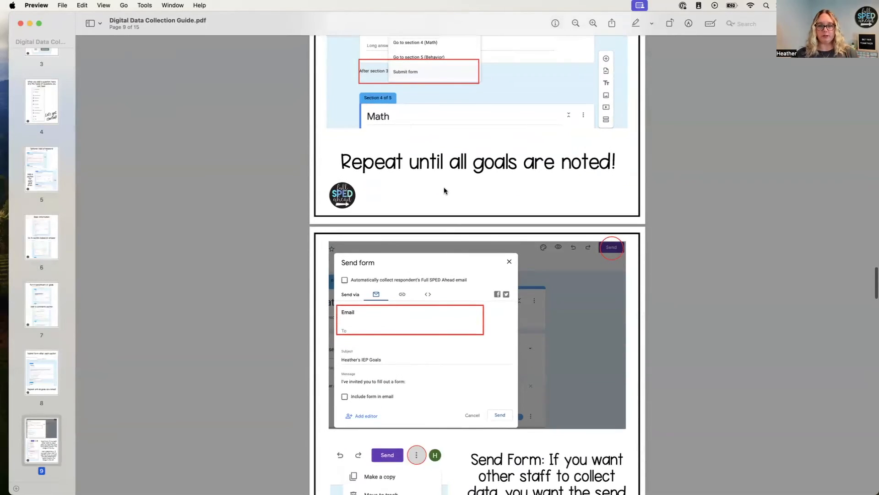
pyautogui.scroll(-3)
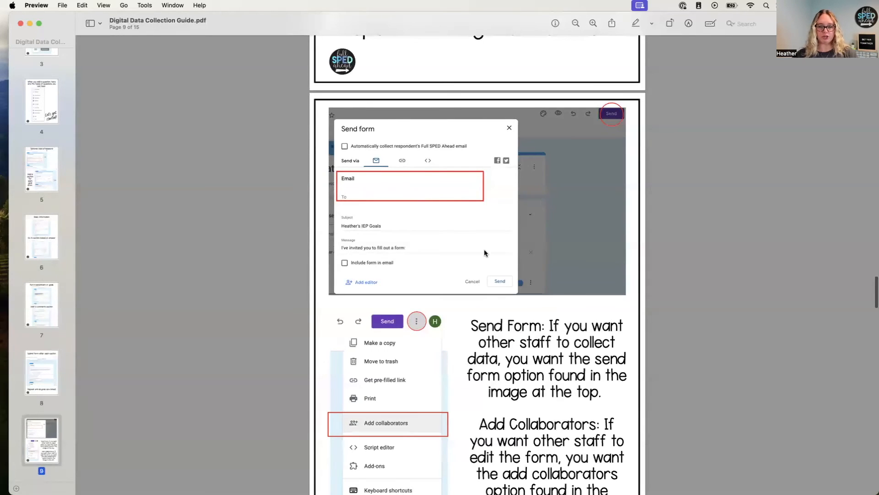
pyautogui.scroll(-3)
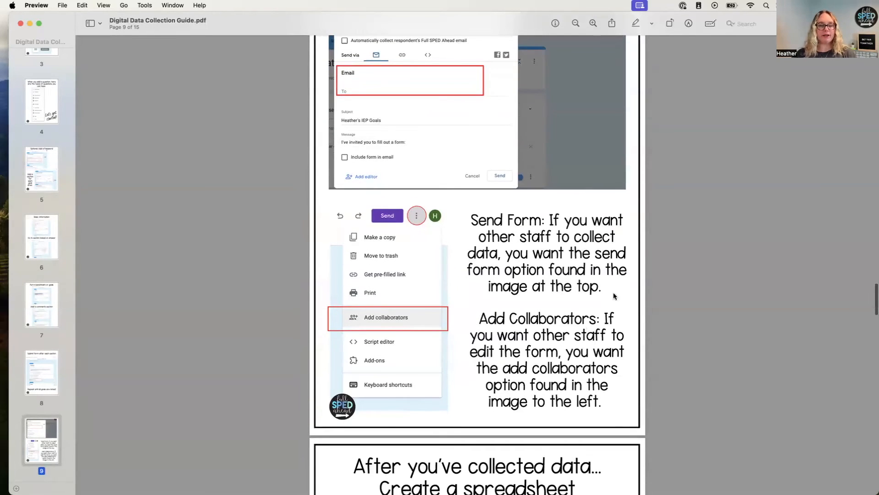
pyautogui.moveTo(555, 241)
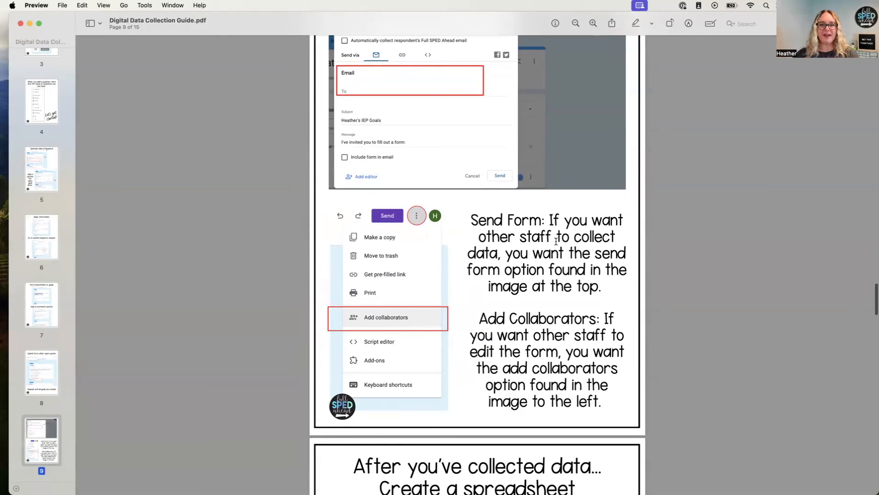
pyautogui.scroll(-3)
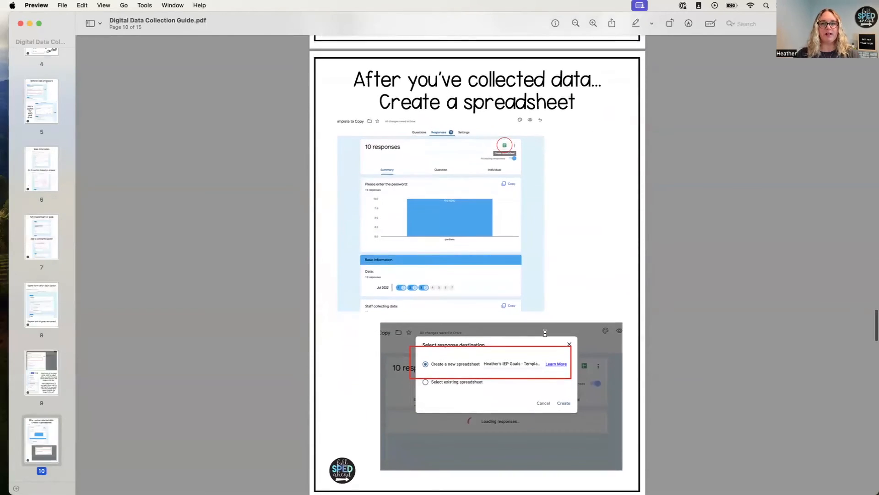
pyautogui.moveTo(519, 194)
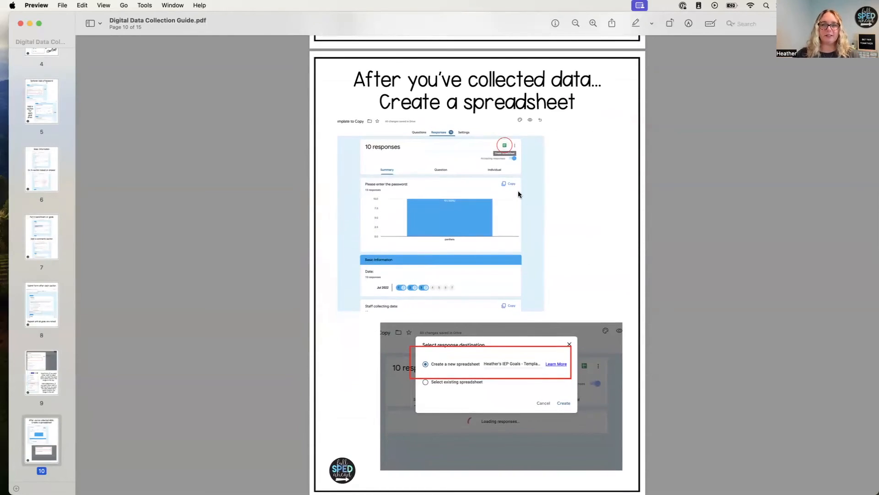
pyautogui.scroll(-3)
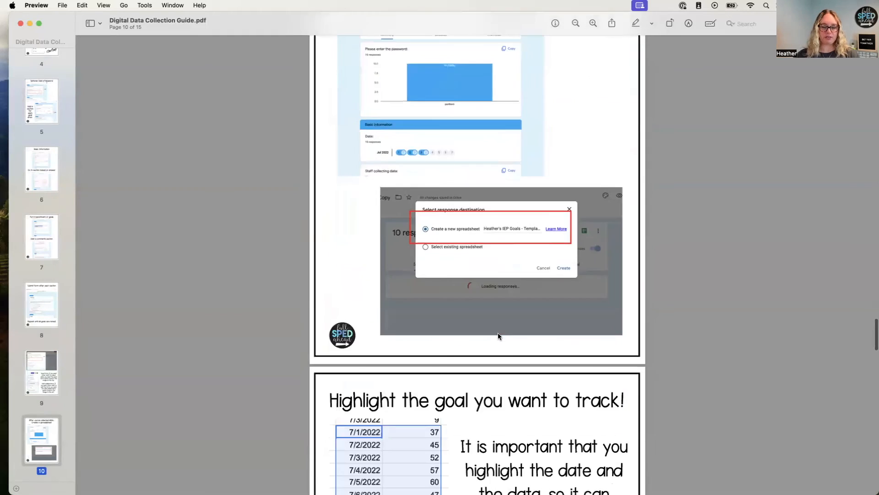
pyautogui.scroll(-3)
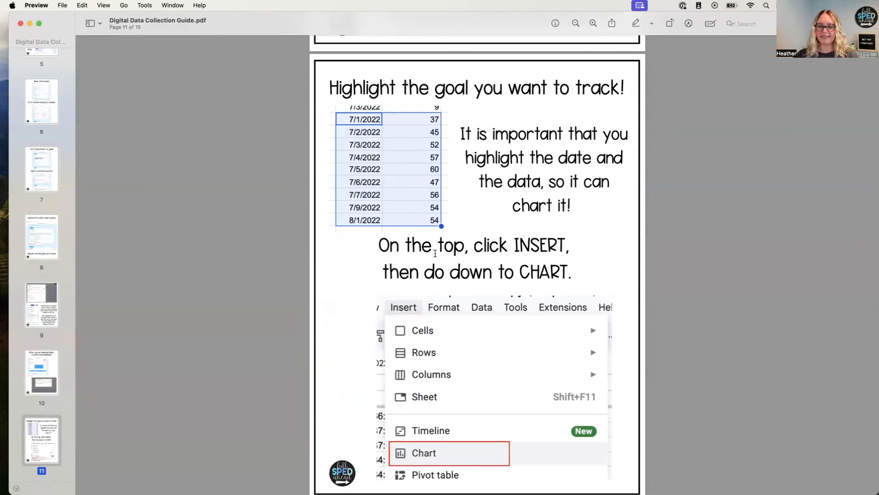
pyautogui.scroll(-3)
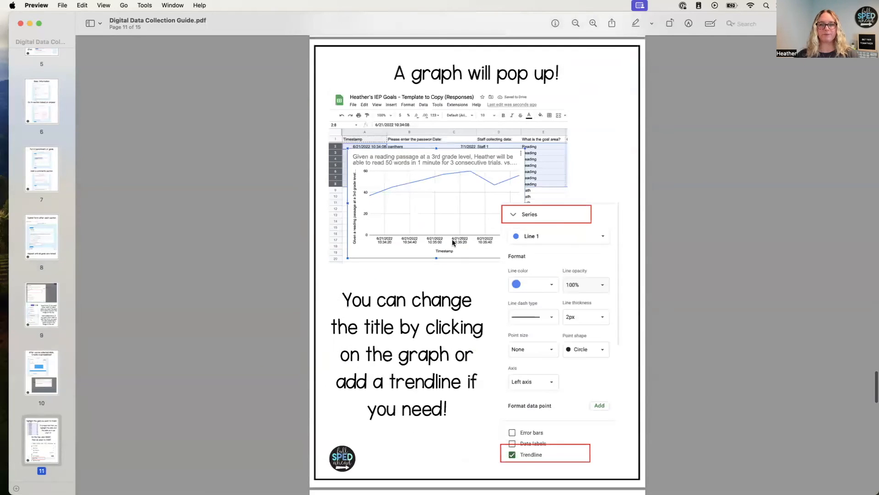
pyautogui.scroll(-3)
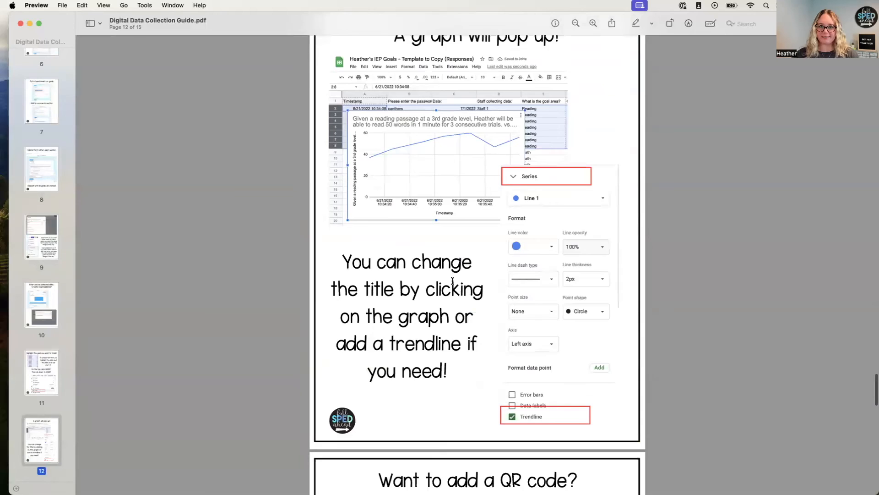
pyautogui.scroll(-3)
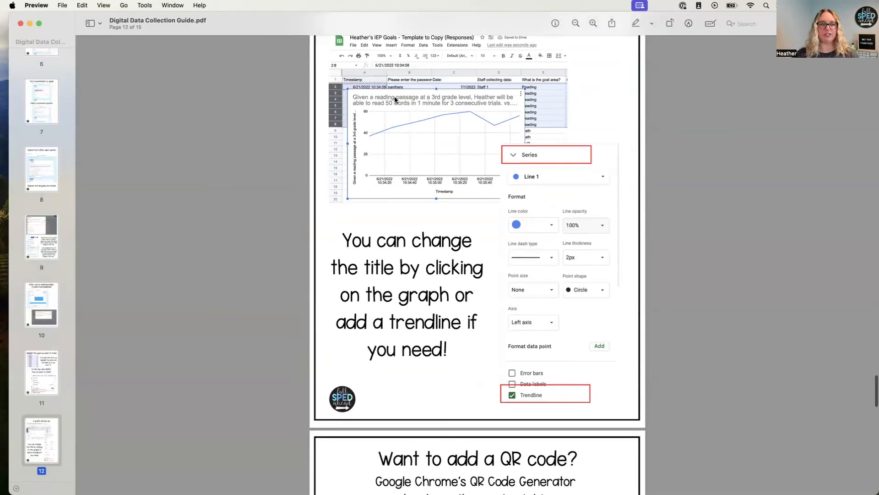
pyautogui.scroll(-3)
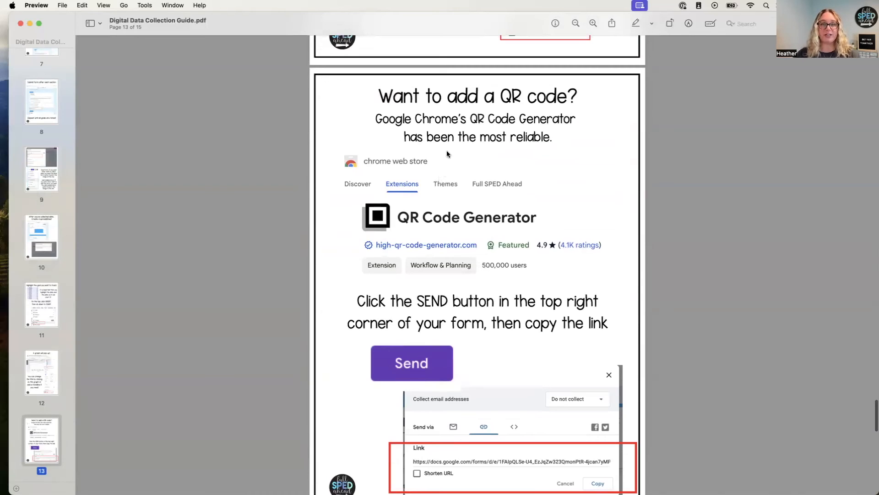
pyautogui.moveTo(499, 115)
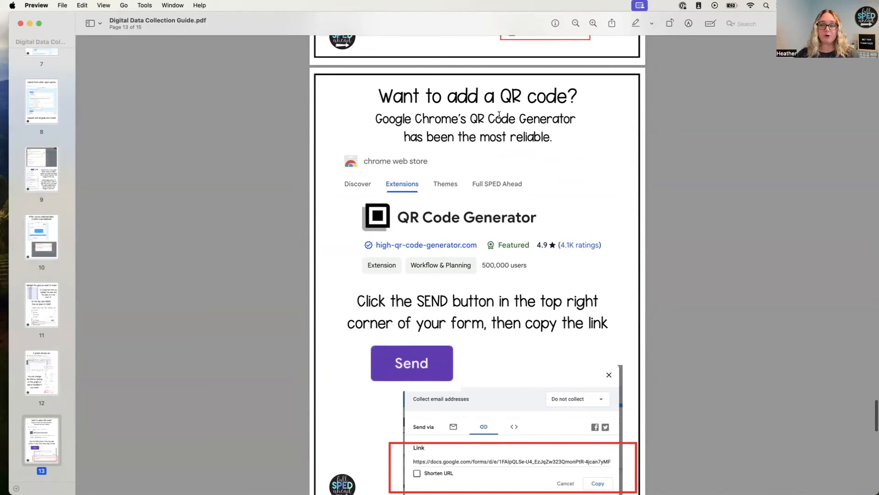
pyautogui.scroll(-3)
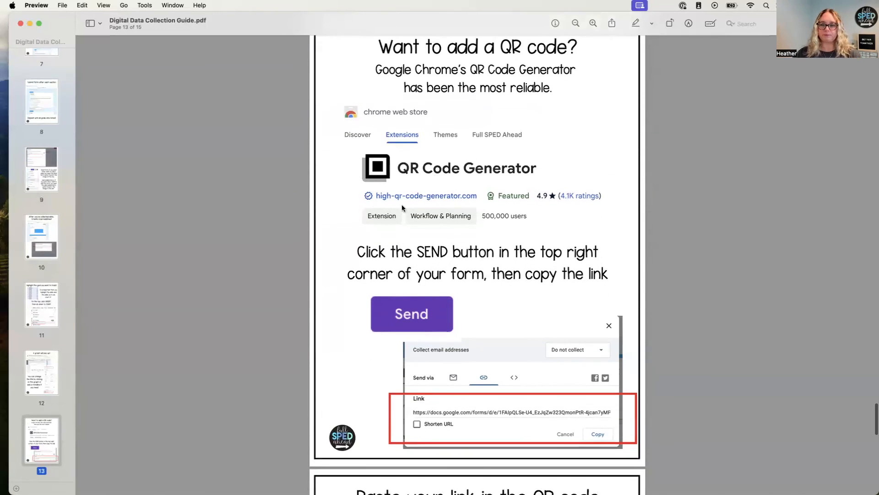
pyautogui.scroll(-3)
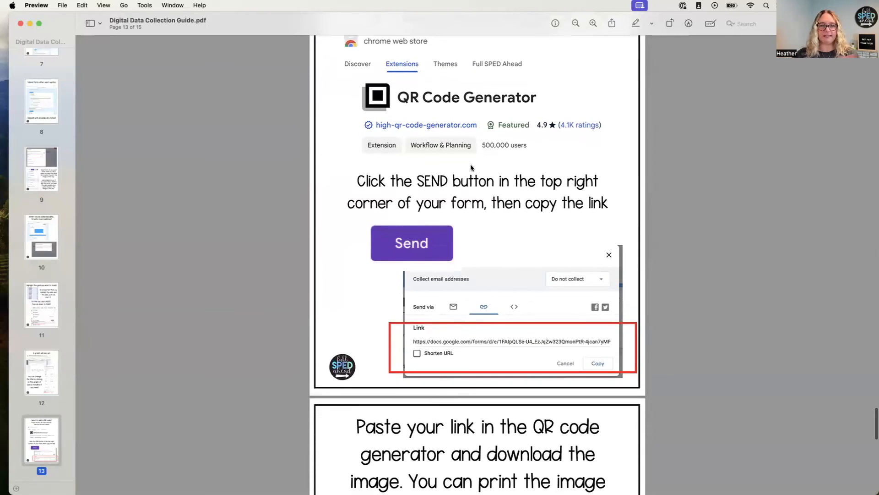
pyautogui.scroll(-3)
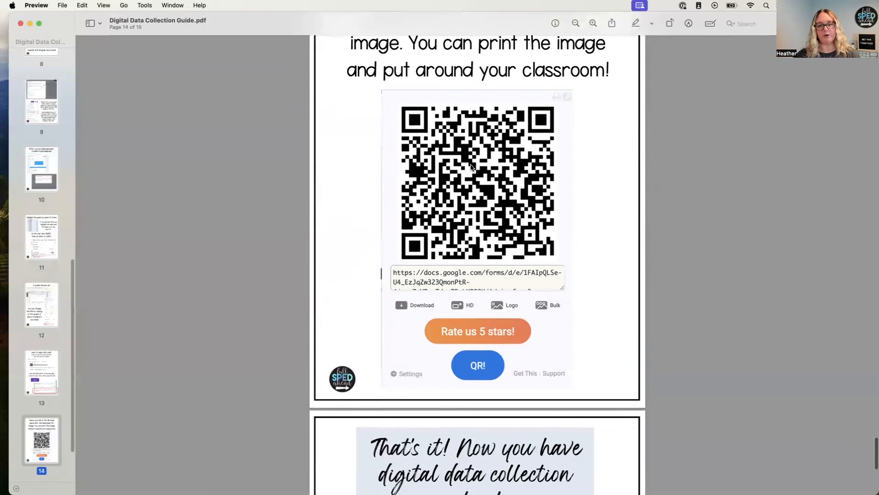
pyautogui.scroll(-3)
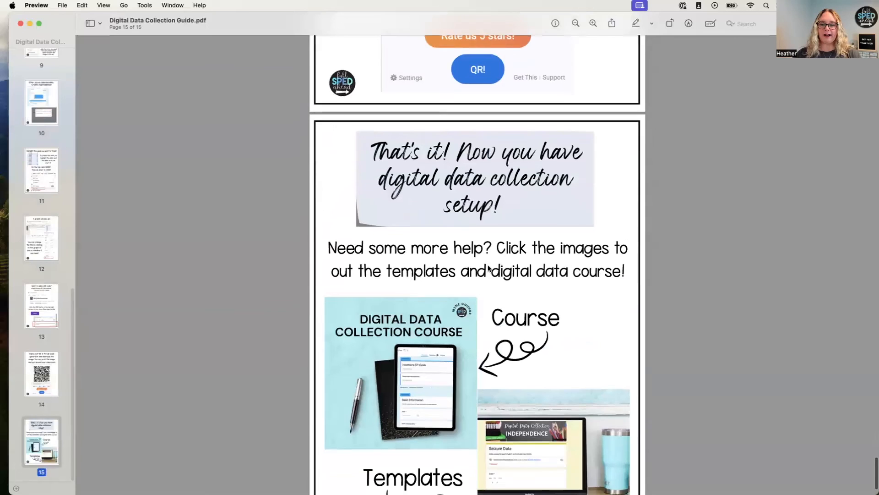
pyautogui.scroll(-3)
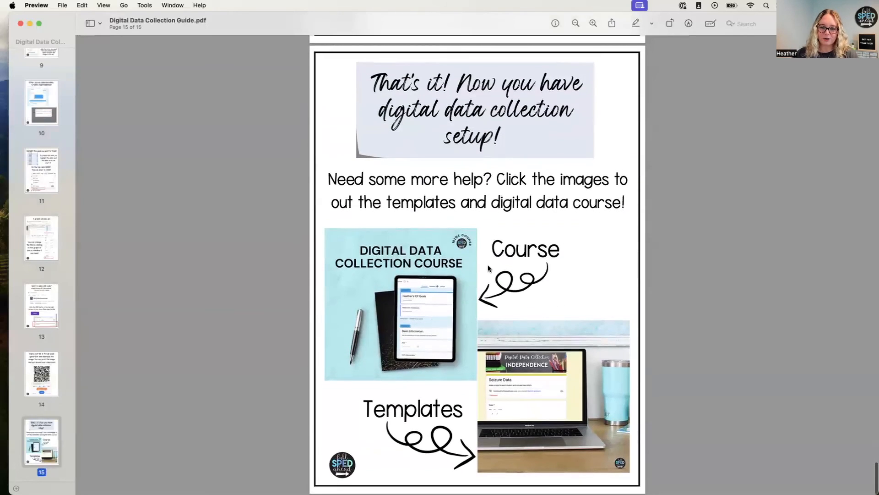